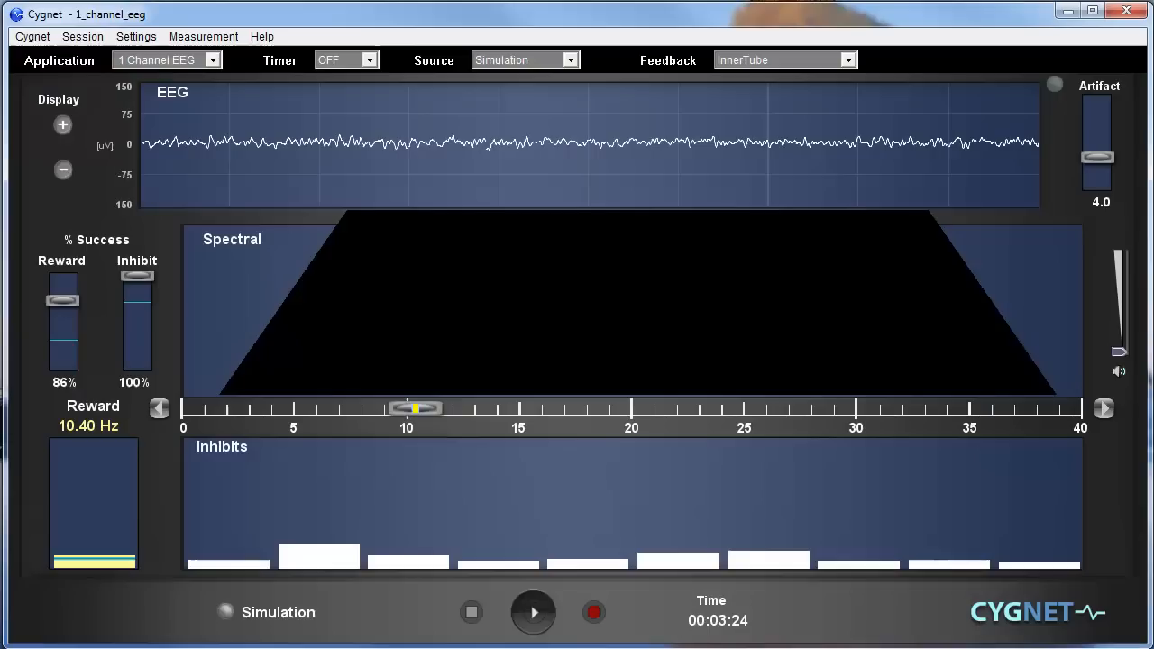
# Start the InnerTube feedback session so the game pack launcher appears
pyautogui.click(534, 613)
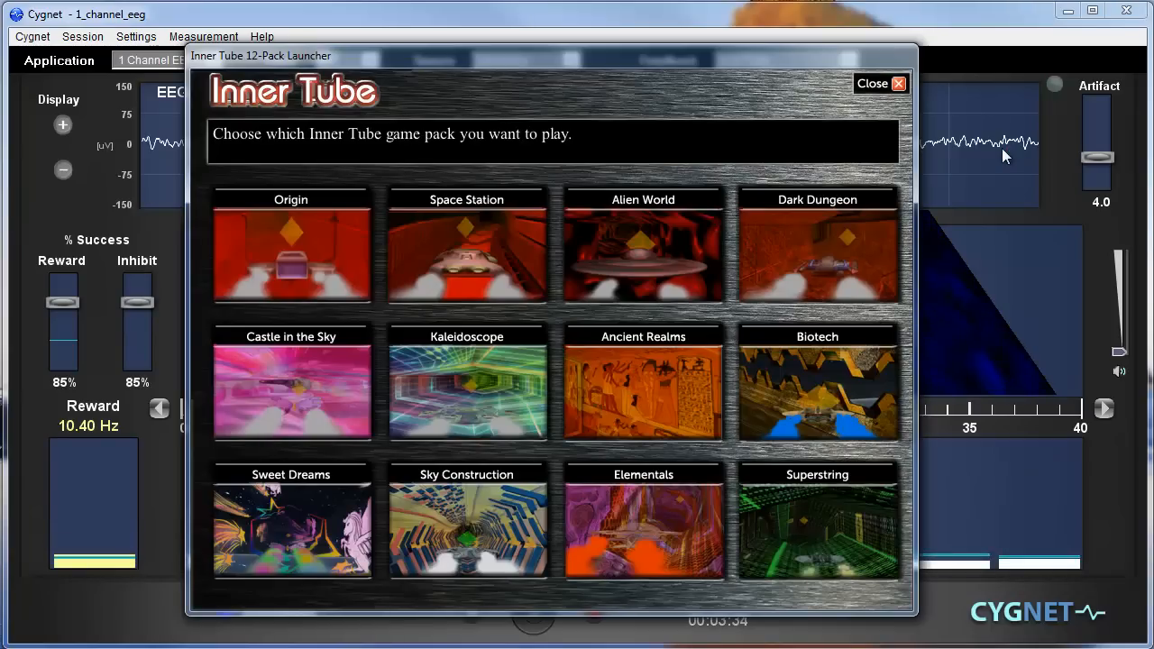
pyautogui.moveTo(963, 159)
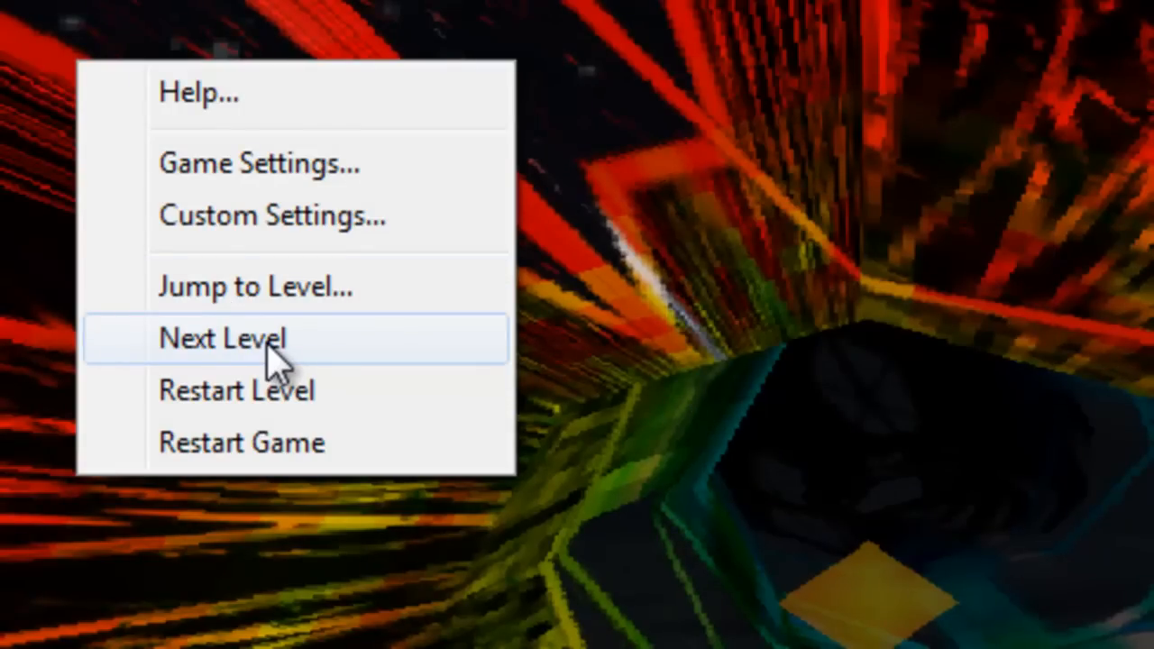
# Advance to the next level and open its Custom Music folder via Settings
pyautogui.click(223, 339)
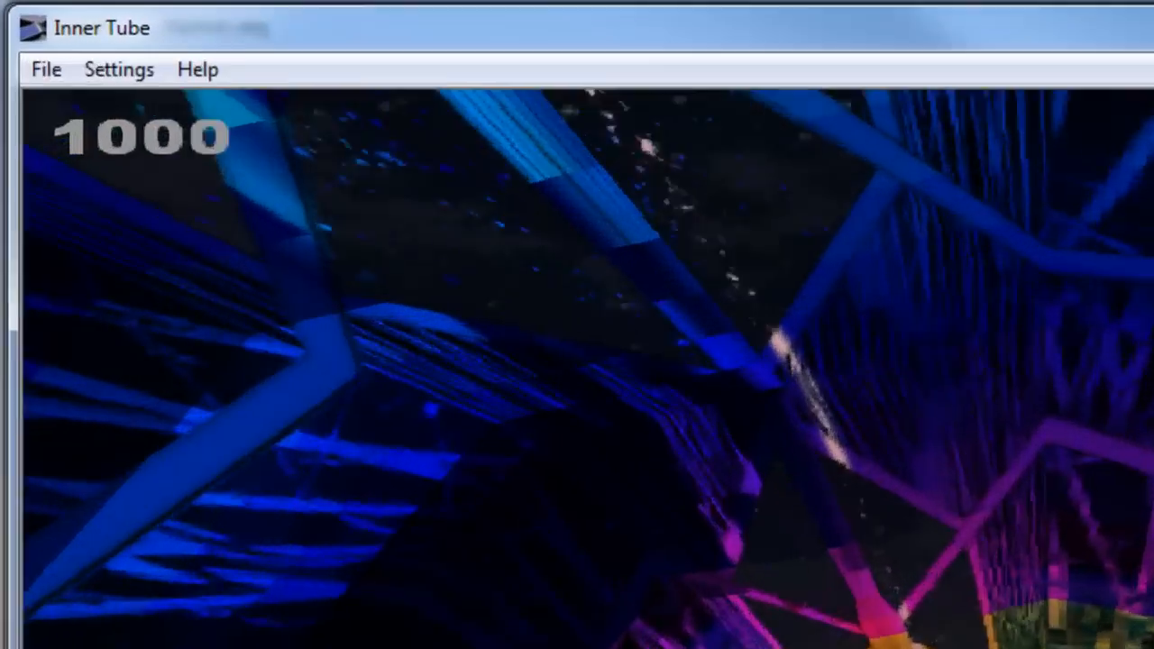
pyautogui.click(119, 68)
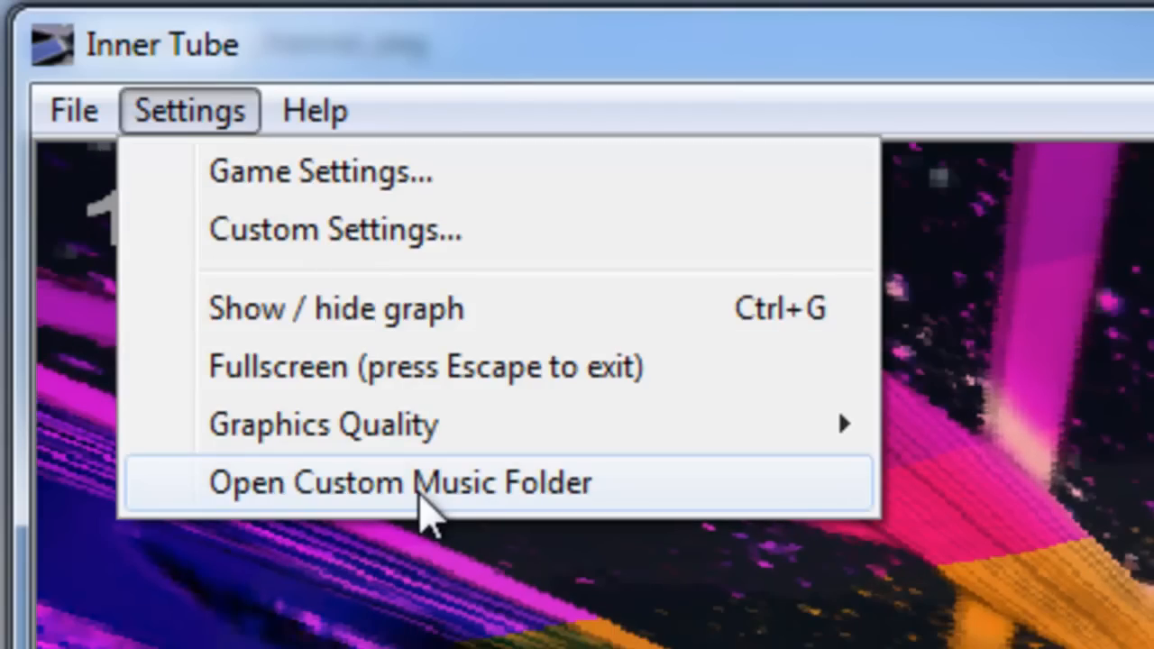
pyautogui.click(400, 483)
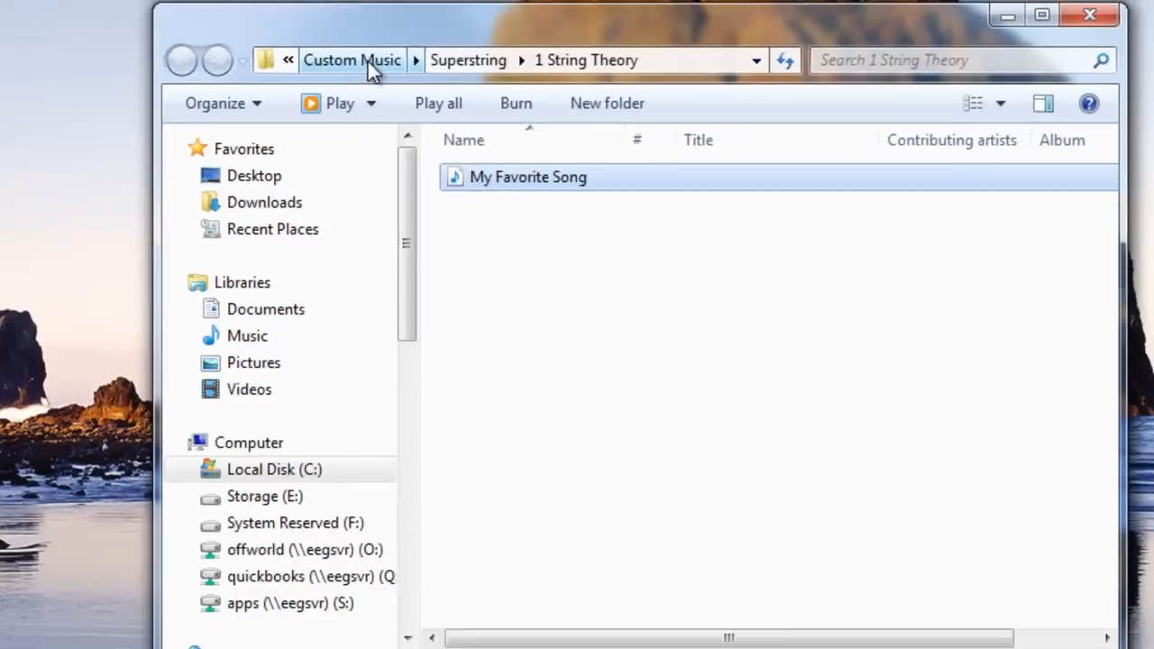
# Return up to the Custom Music folder after placing My Favorite Song in 1 String Theory
pyautogui.click(352, 60)
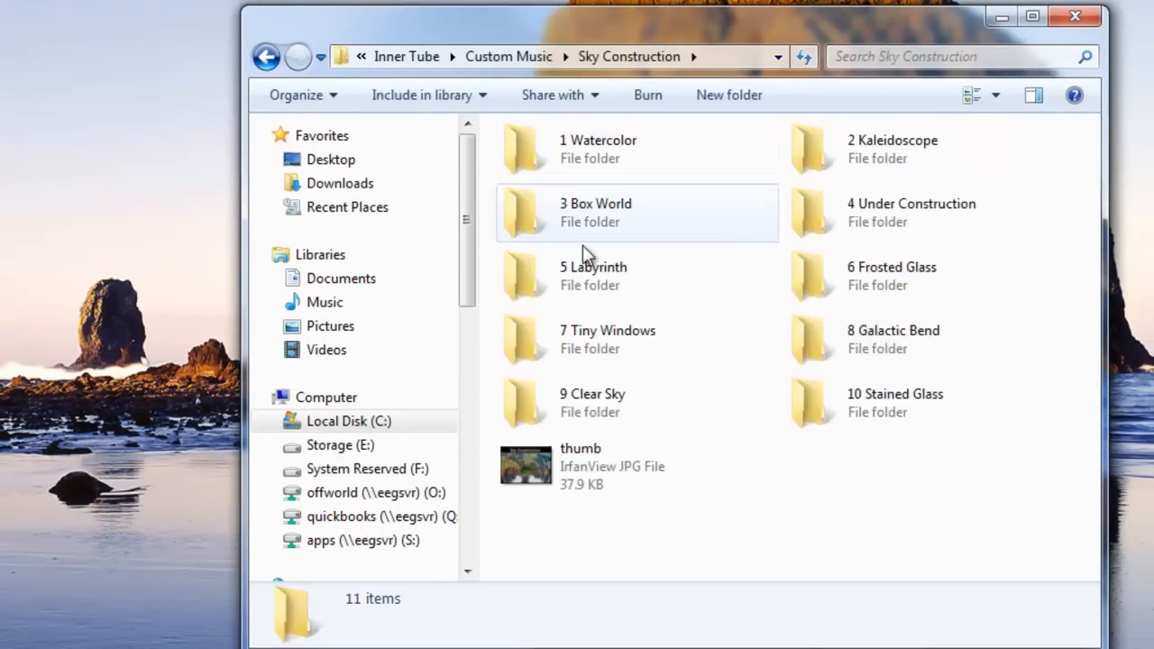
pyautogui.moveTo(880, 220)
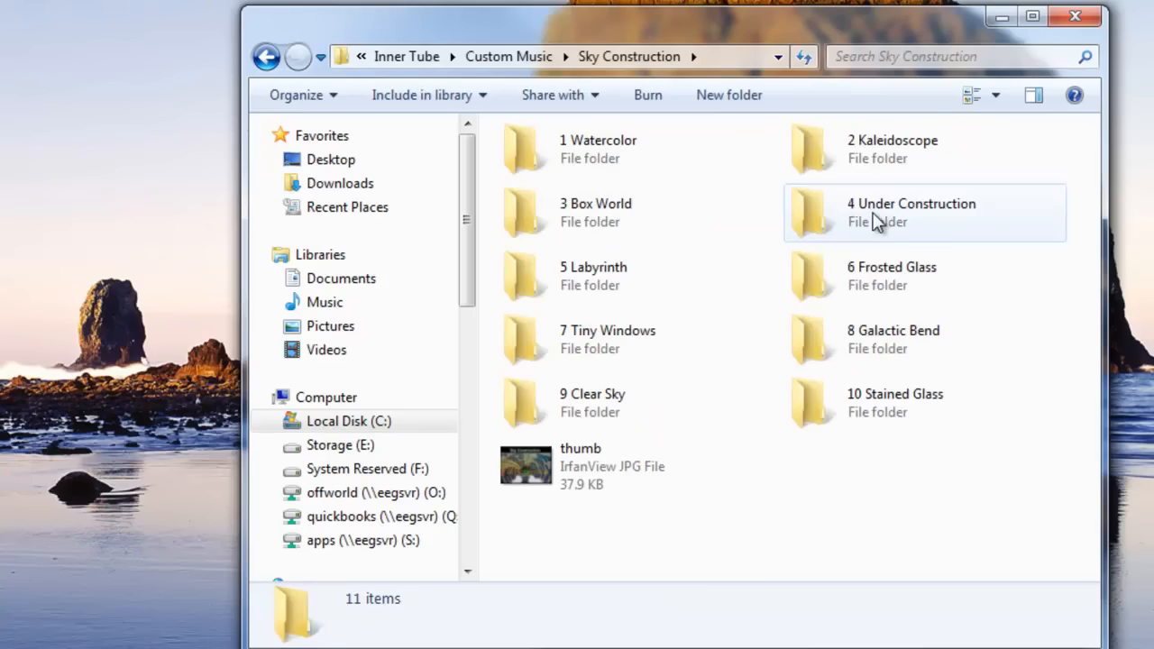
# Open Sky Construction's empty '4 Under Construction' level folder
pyautogui.doubleClick(910, 212)
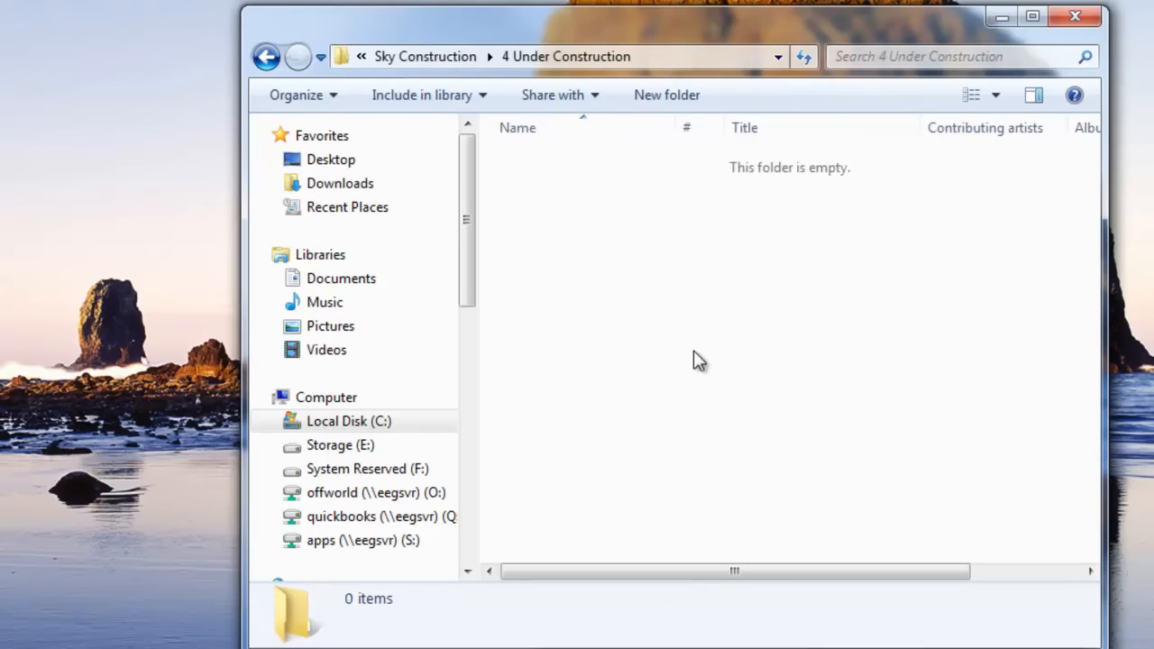